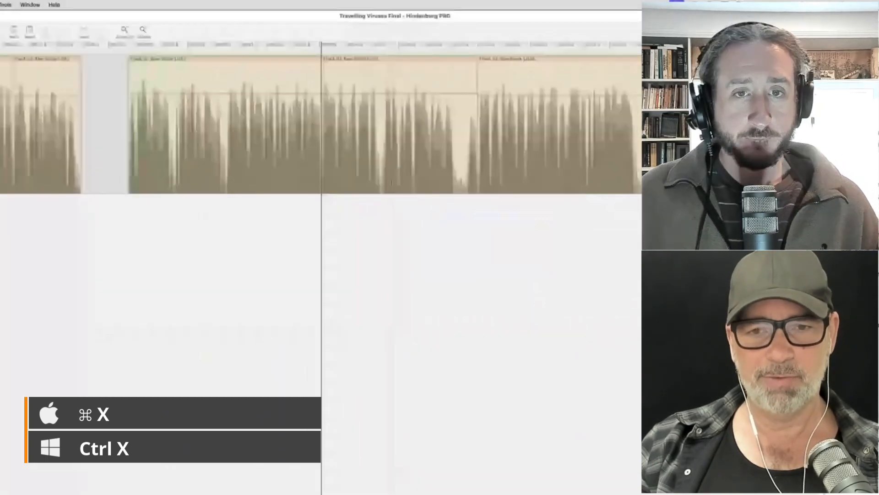
- Cut the selected stretch of audio from the voice track with Cmd+X
key(cmd+x)
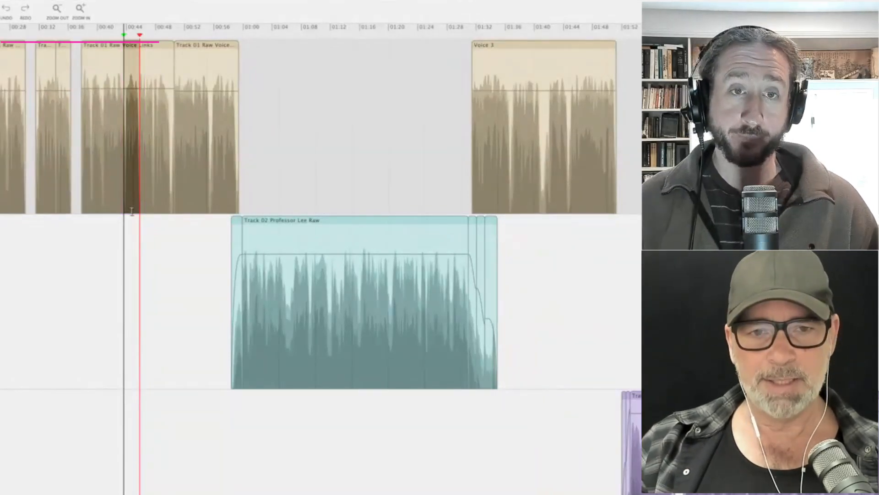
- Ripple-delete a few seconds of the voice track so later voice regions shift earlier
click(134, 180)
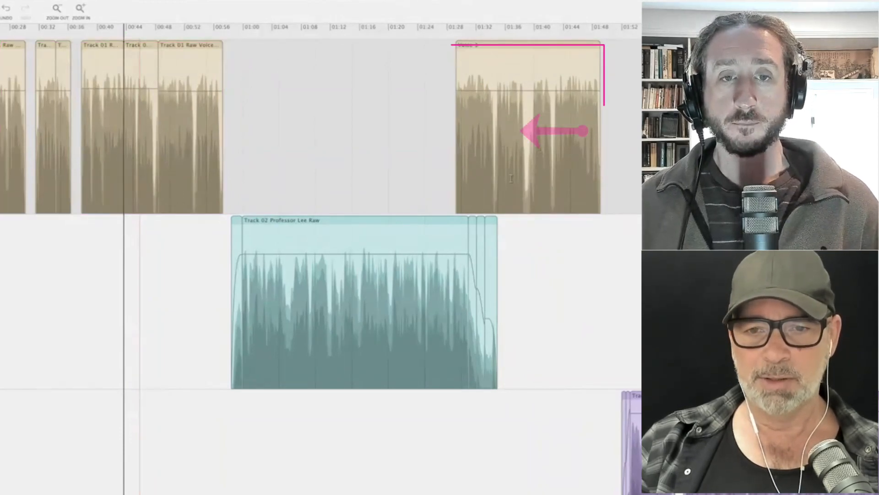
click(527, 126)
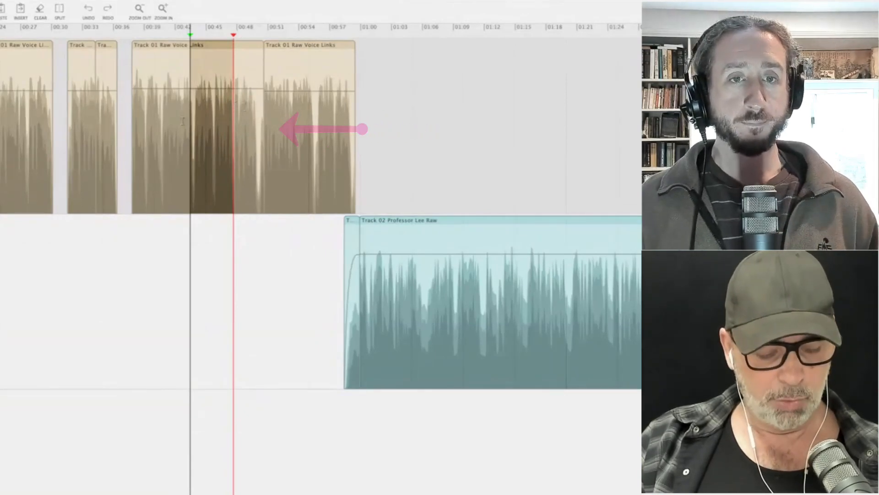
- Cut a section of the Track 01 voice-links region so later audio ripples left
click(241, 129)
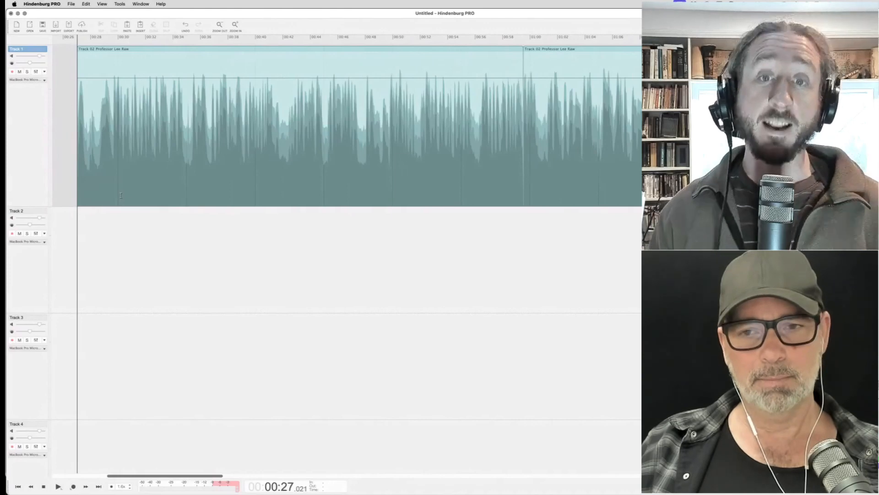
- Switch to the untitled session containing the Professor Lee Raw clip on Track 1
click(220, 25)
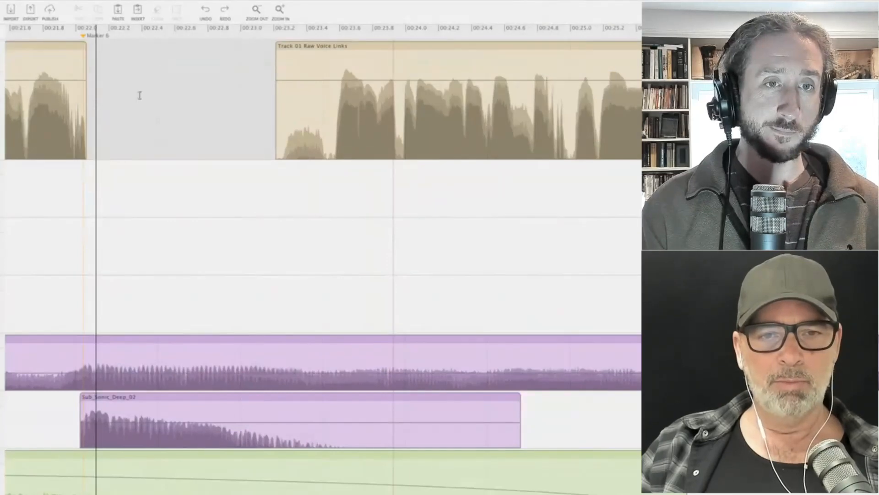
click(455, 100)
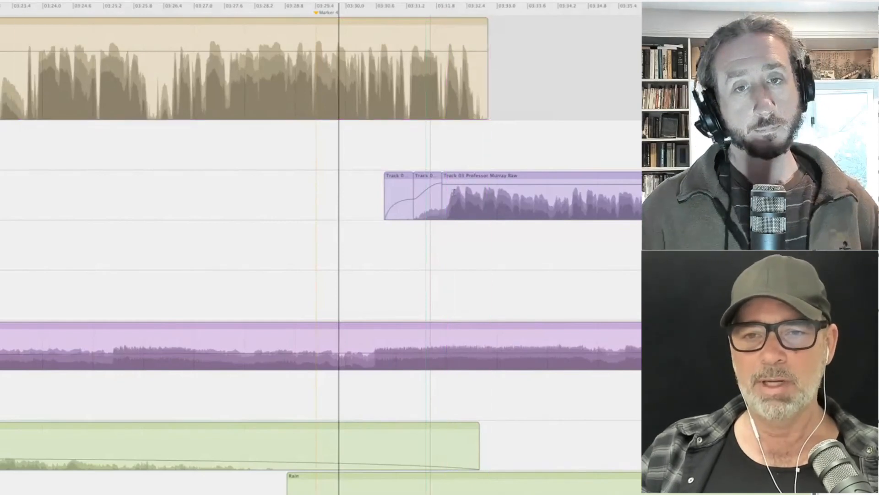
click(247, 70)
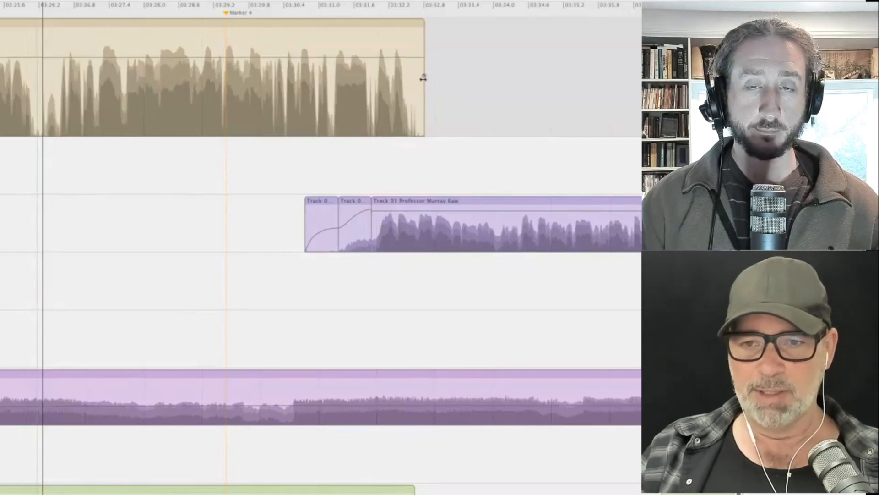
- Trim the top voice region's end left to about 03:32.0, aligned with Professor Murray's clip
drag(423, 76, 398, 75)
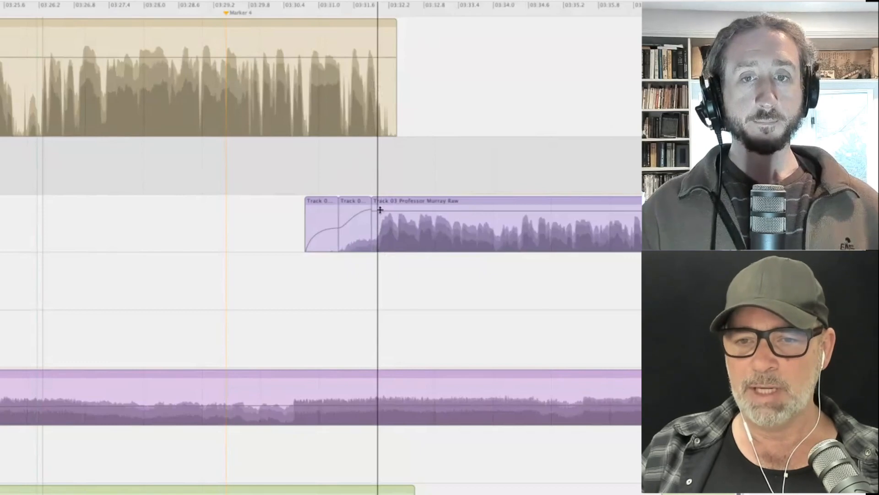
mouse_move(380, 230)
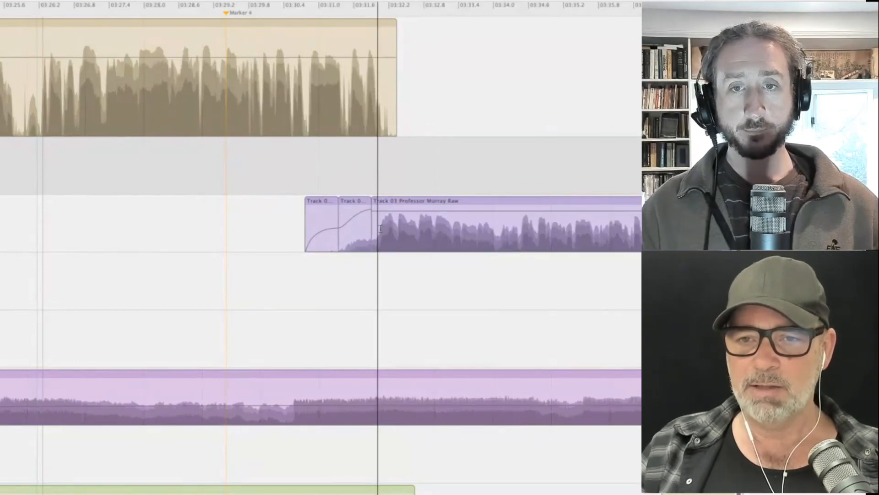